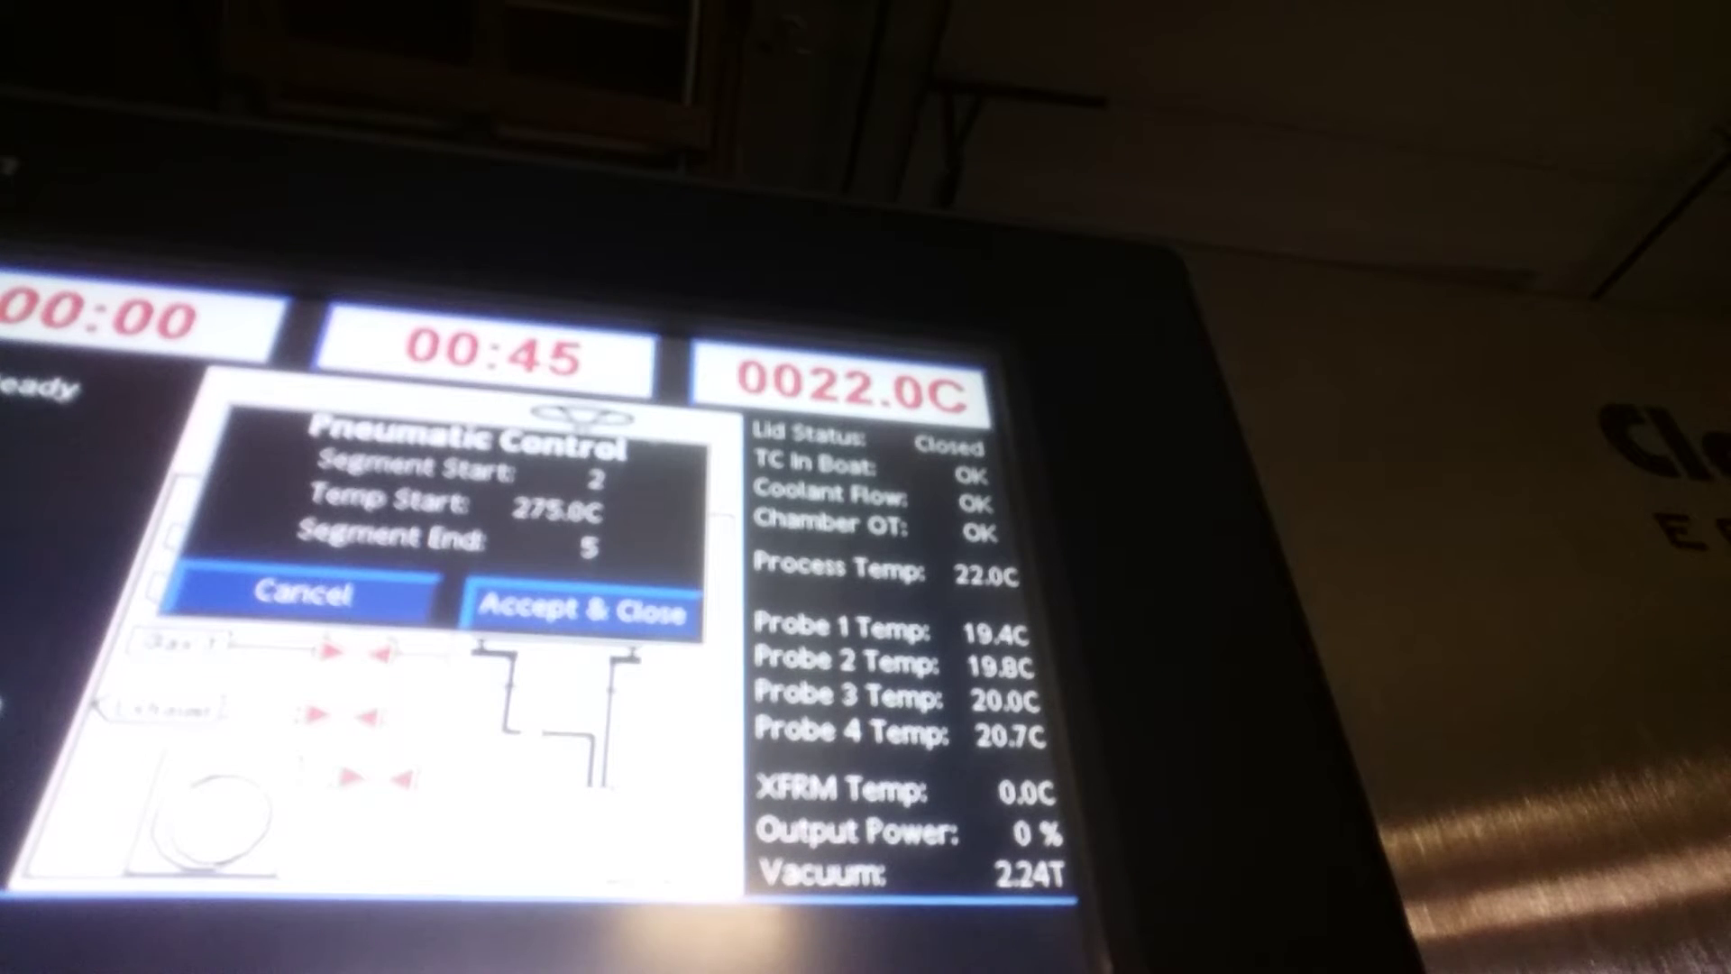
Step: Confirm the Pneumatic Control settings (segments 2-5, 275.0°C start) and return to the process diagram
{"action": "left_click", "coordinate": [580, 609]}
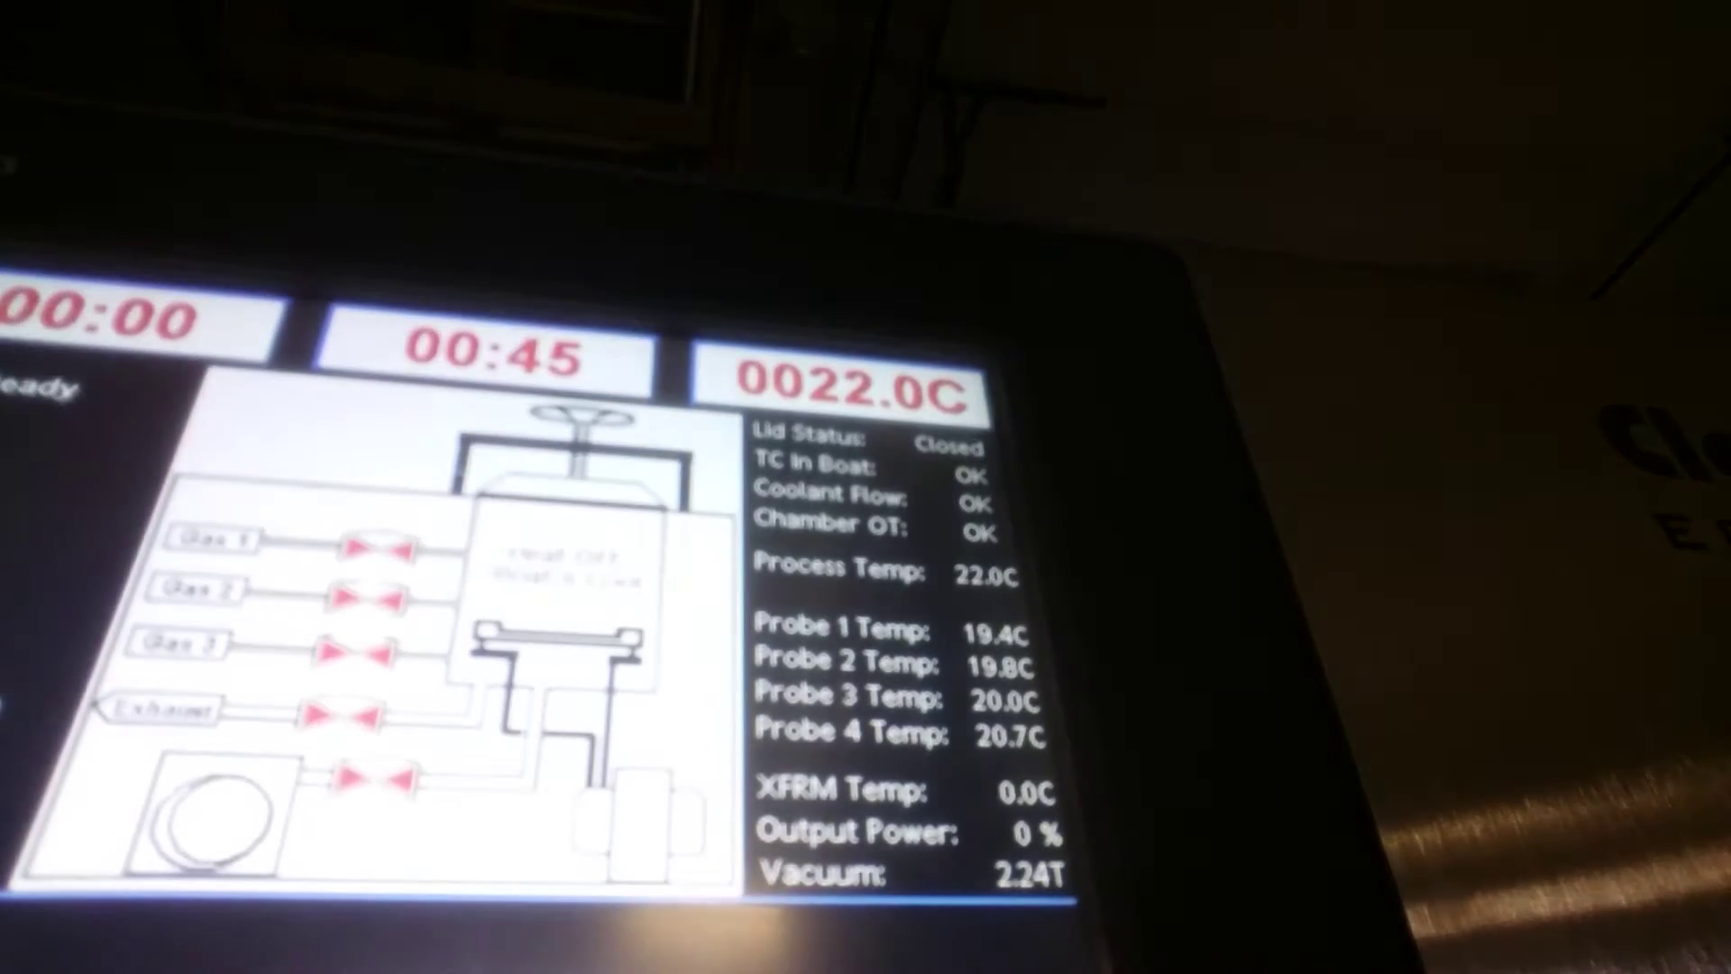